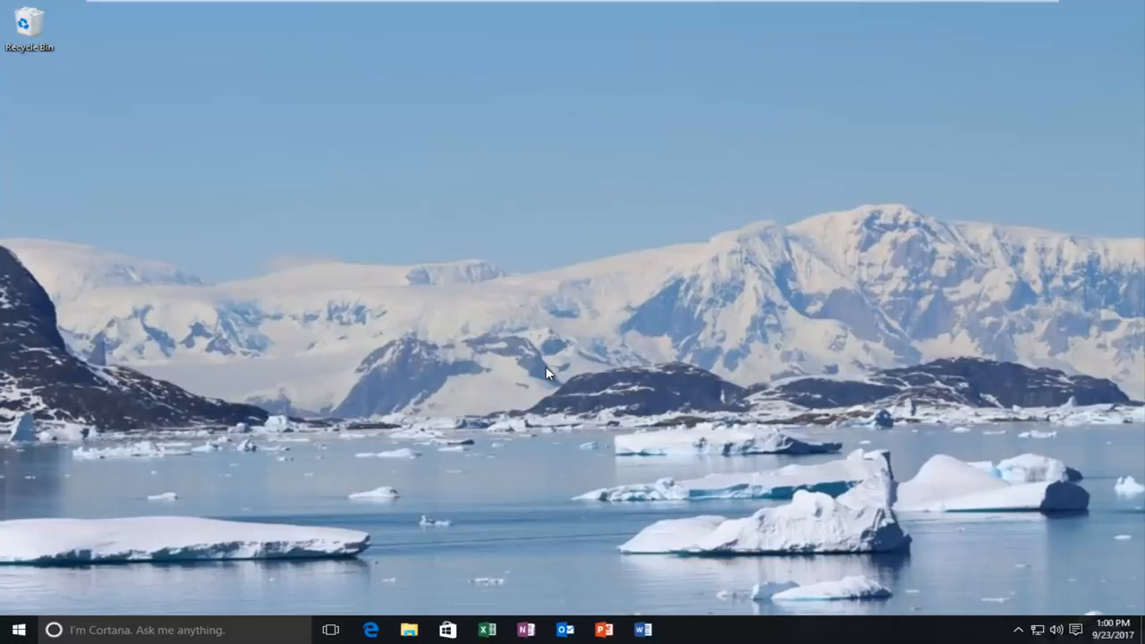
{"action": "mouse_move", "coordinate": [32, 635]}
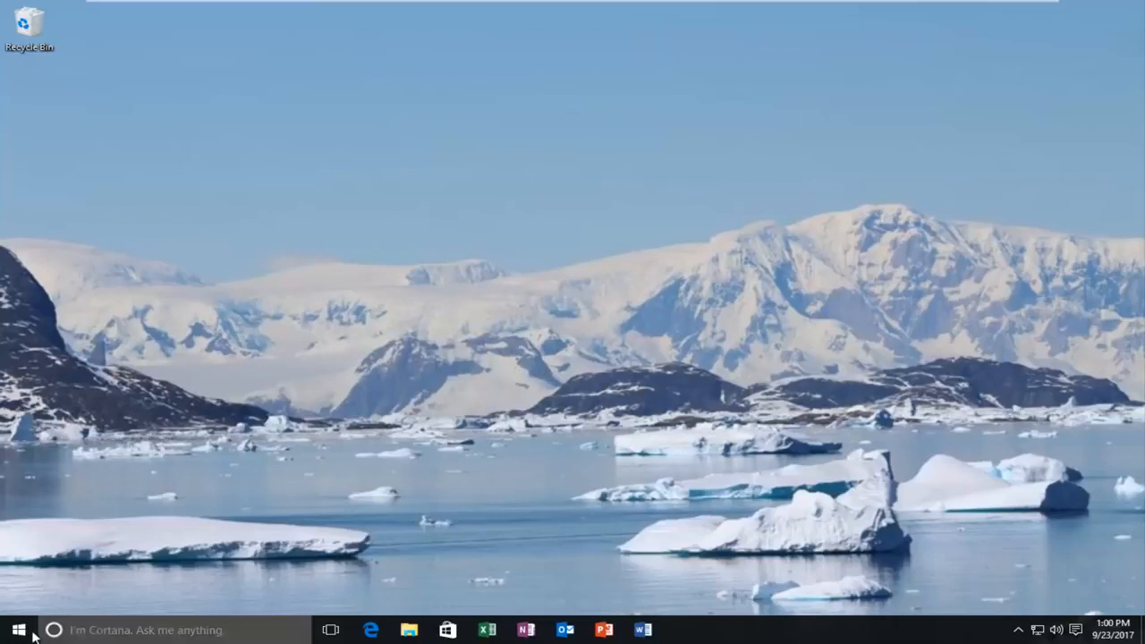
Step: Search the Start menu for "device manager" to bring up Device Manager as best match
{"action": "left_click", "coordinate": [14, 629]}
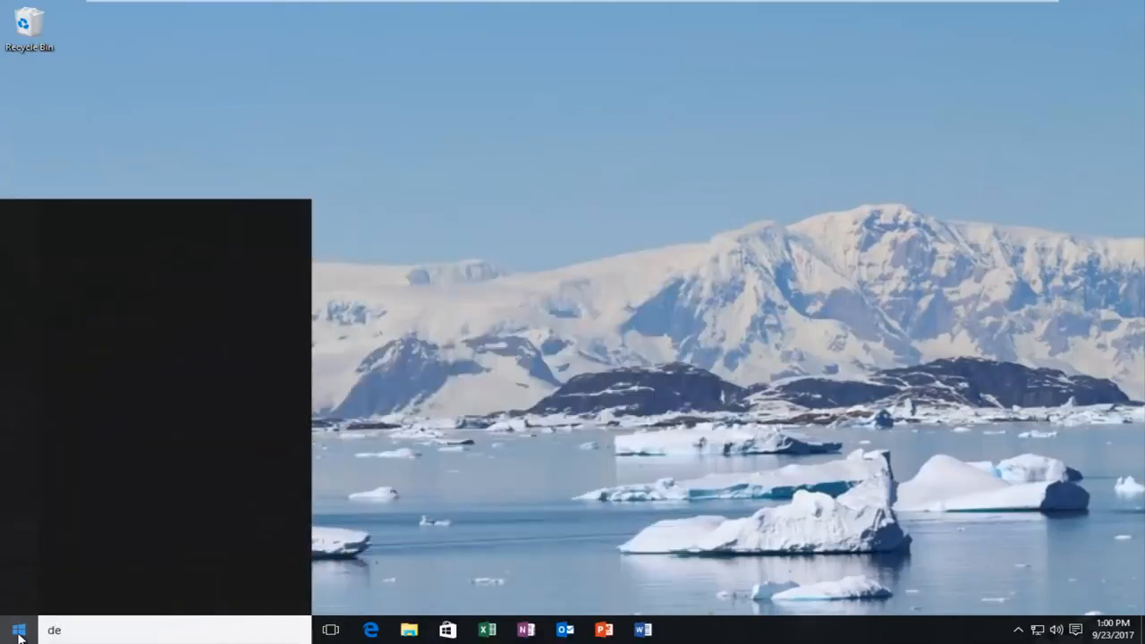
{"action": "type", "text": "device manager"}
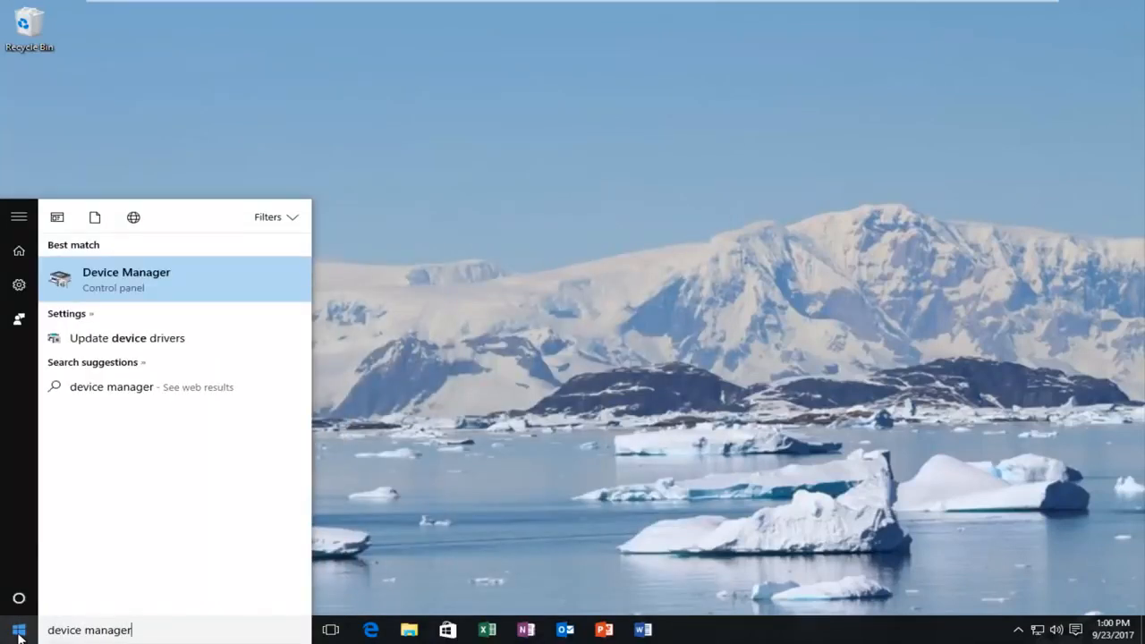
{"action": "mouse_move", "coordinate": [131, 286]}
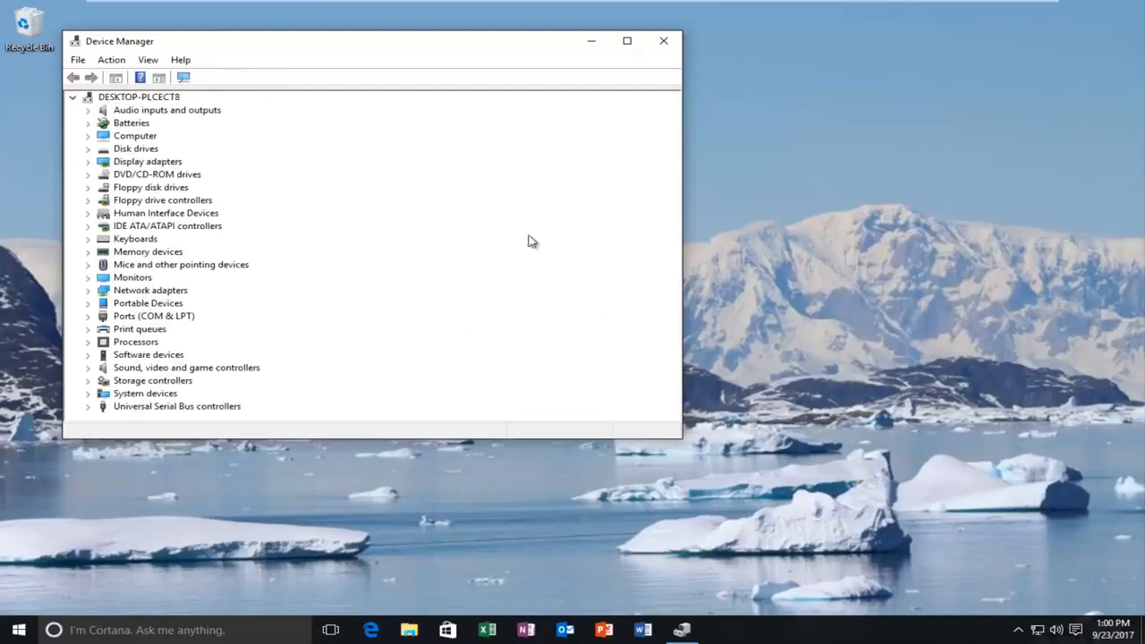
Step: Expand Mice and other pointing devices and bring up actions for VMware Pointing Device
{"action": "left_click_drag", "start_coordinate": [118, 41], "coordinate": [254, 56]}
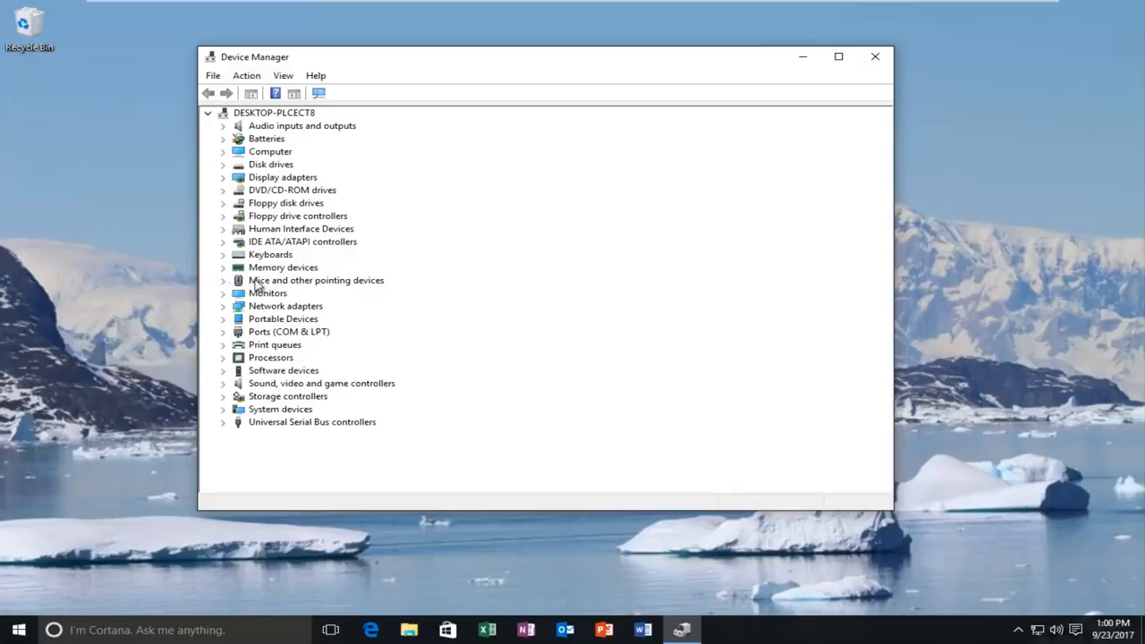
{"action": "left_click", "coordinate": [221, 279]}
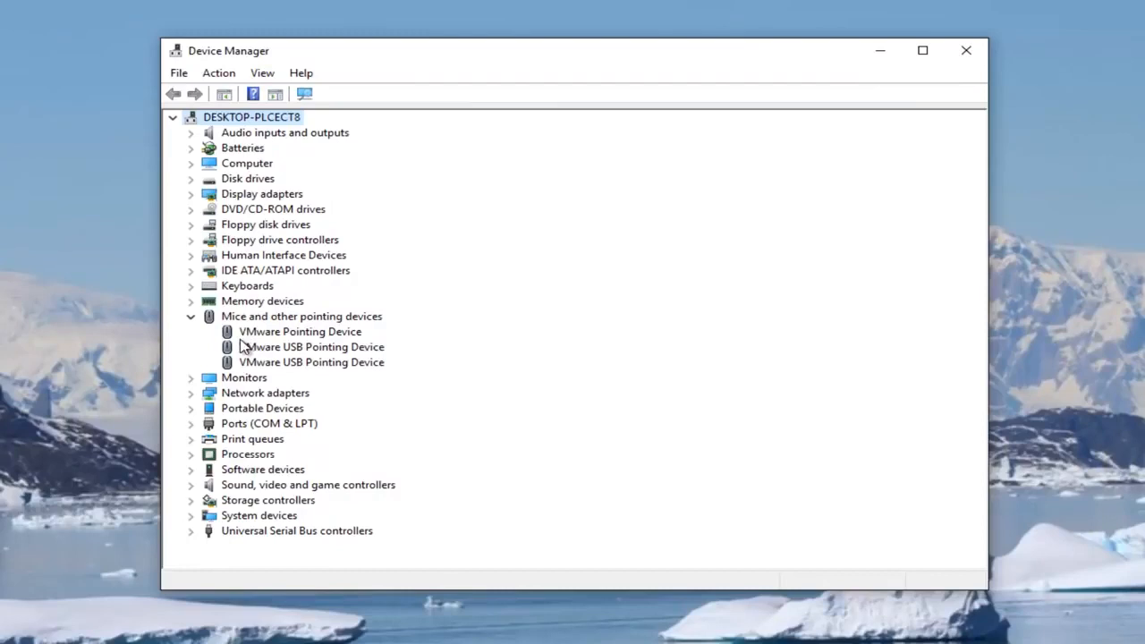
{"action": "left_click", "coordinate": [300, 331]}
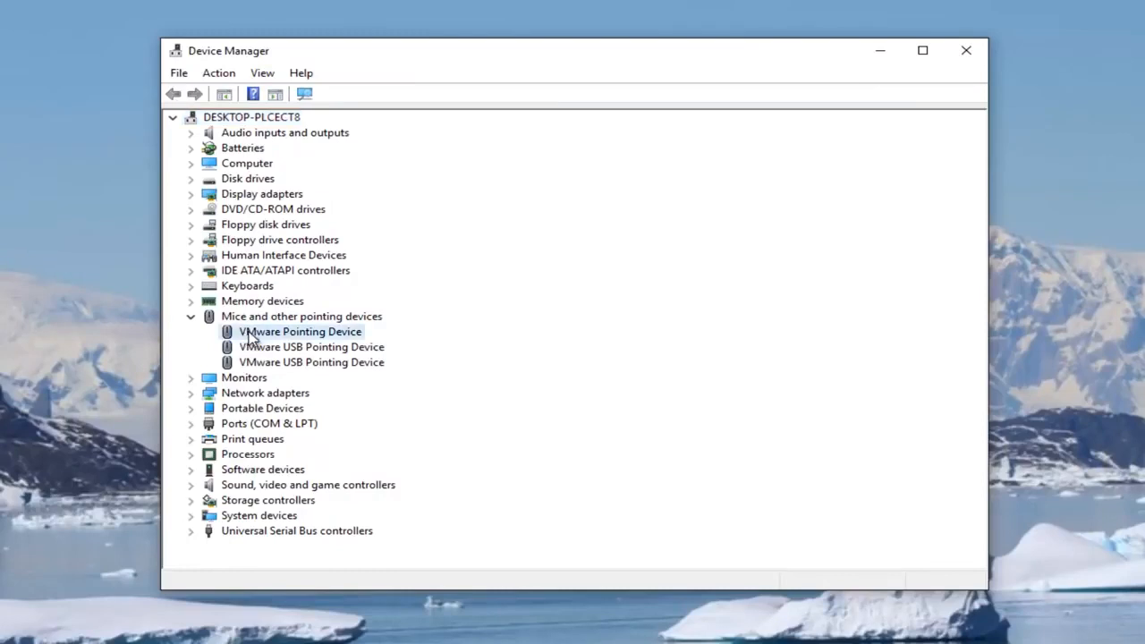
{"action": "right_click", "coordinate": [300, 331]}
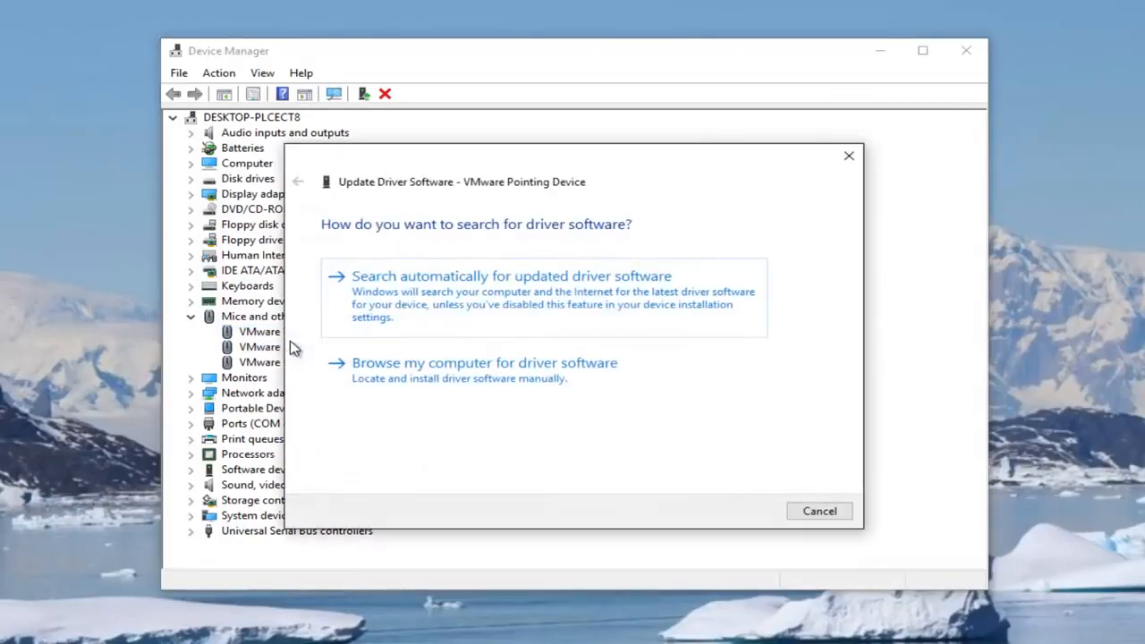
{"action": "mouse_move", "coordinate": [420, 297]}
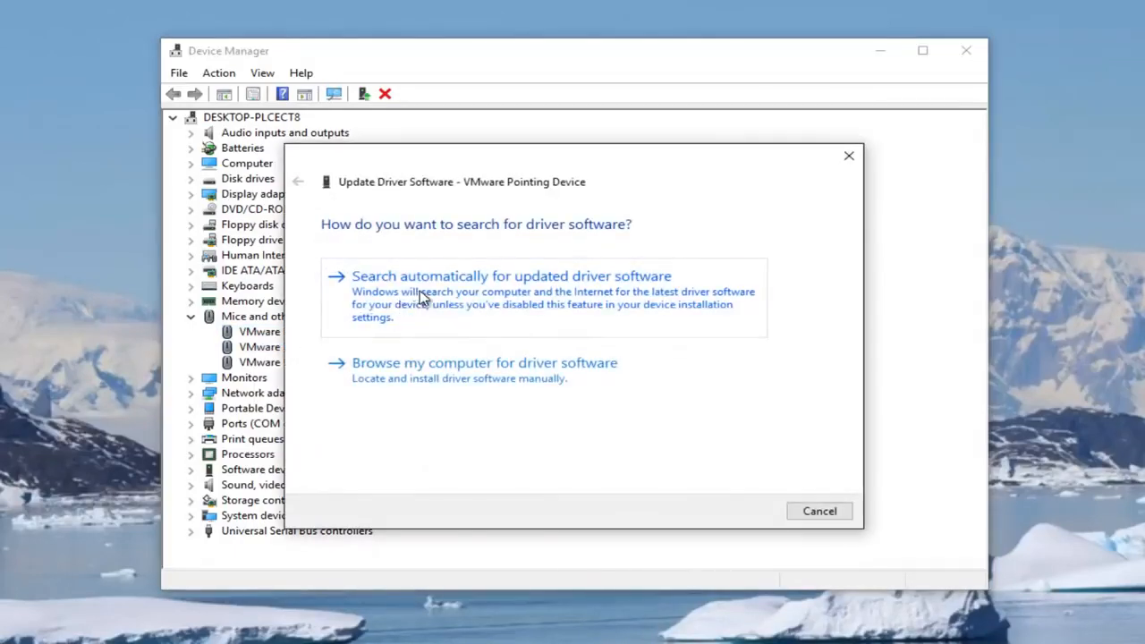
{"action": "mouse_move", "coordinate": [433, 304]}
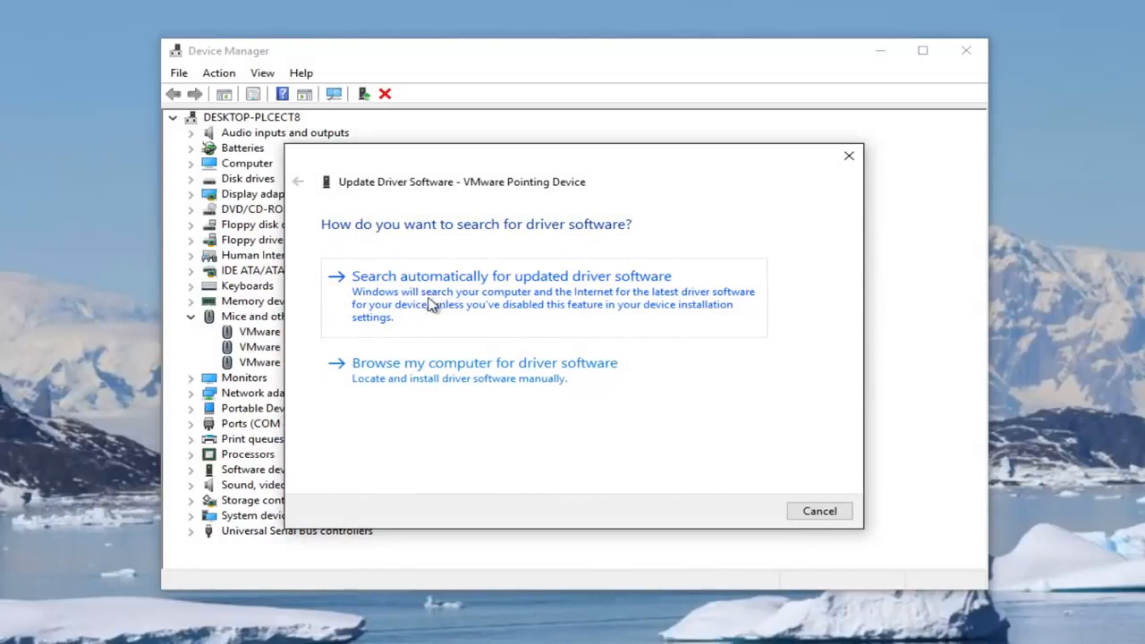
Step: Search automatically for updated VMware Pointing Device driver software
{"action": "left_click", "coordinate": [512, 276]}
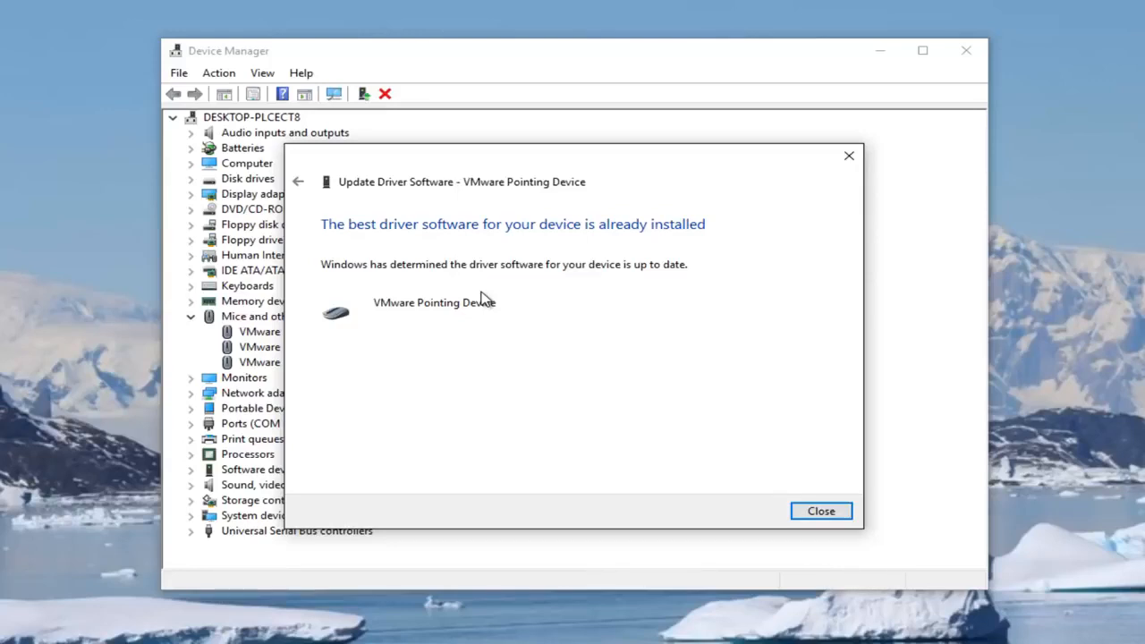
{"action": "mouse_move", "coordinate": [540, 349]}
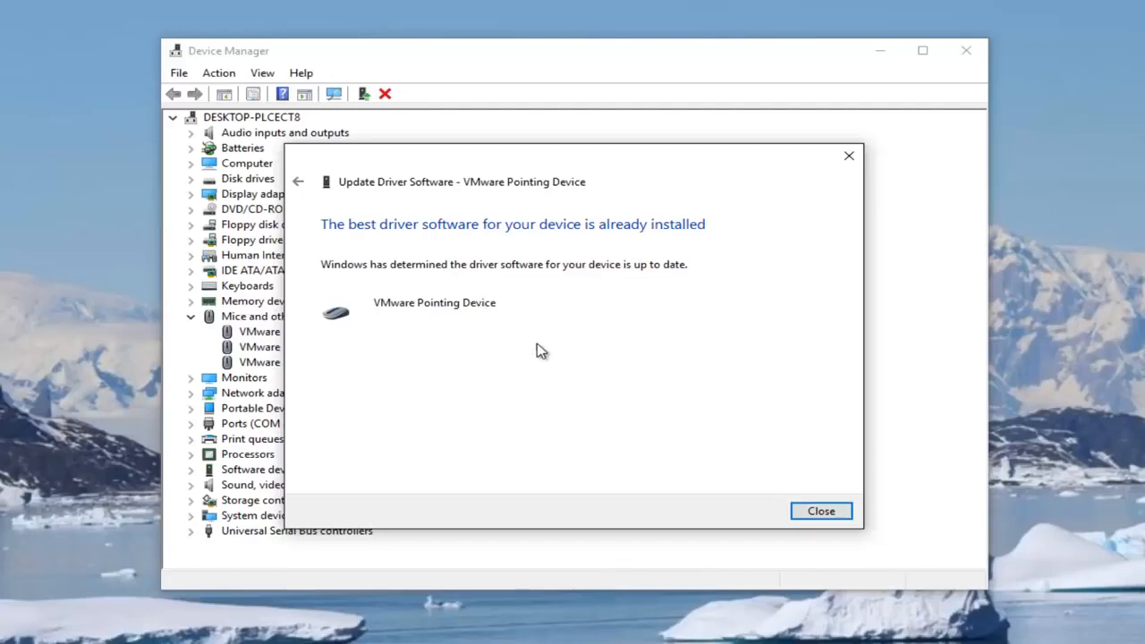
{"action": "mouse_move", "coordinate": [297, 182]}
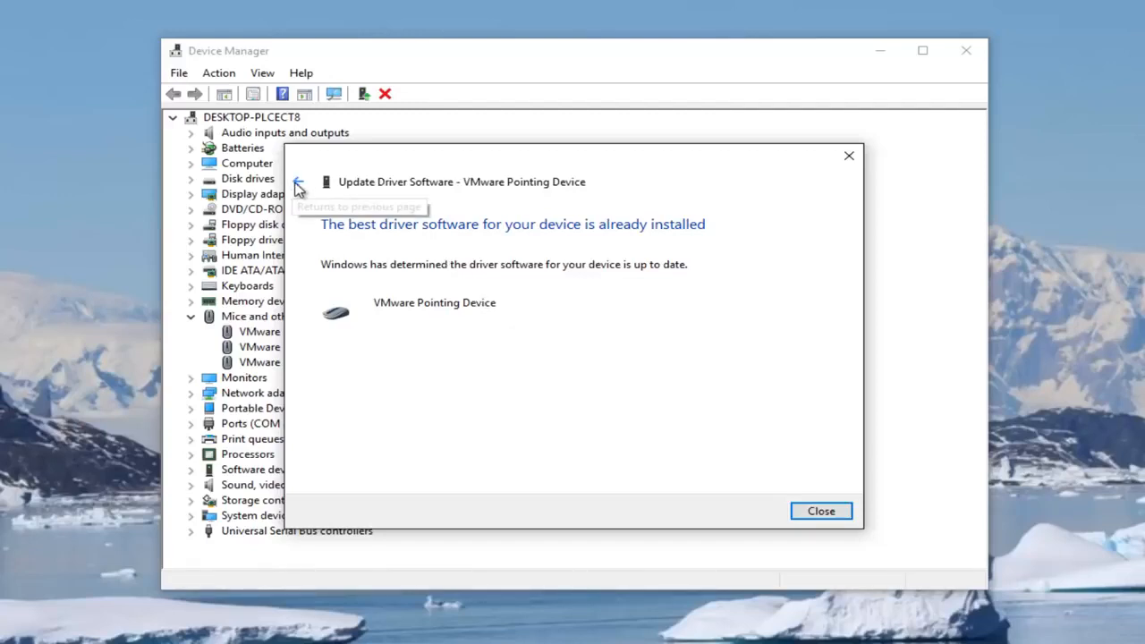
Step: Go back to the driver search-method choices in the update wizard
{"action": "left_click", "coordinate": [297, 182]}
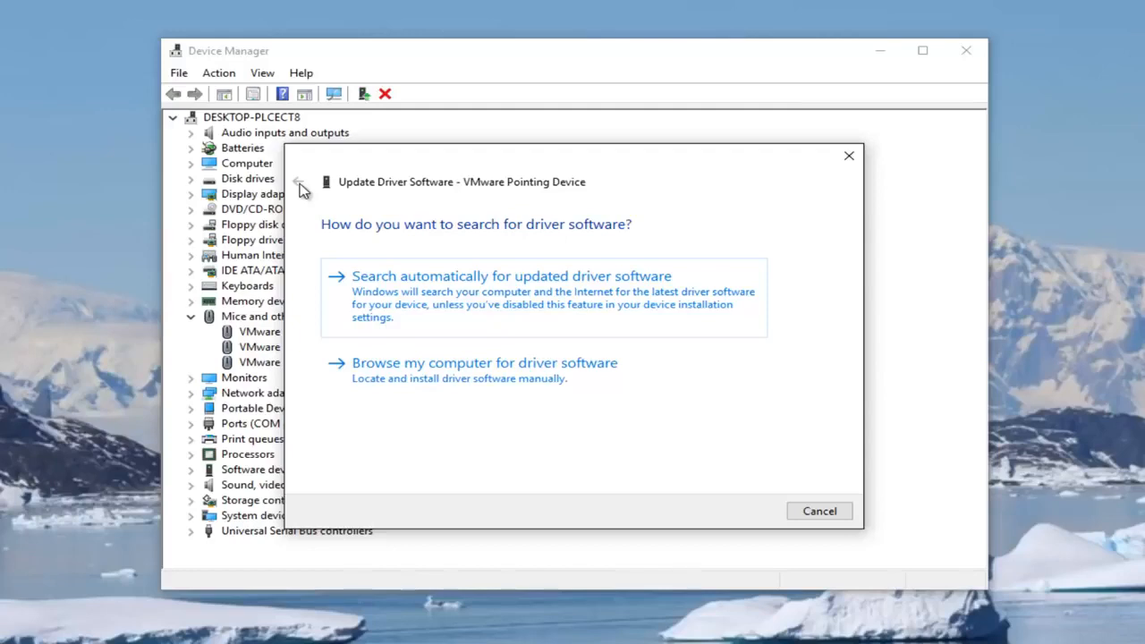
{"action": "mouse_move", "coordinate": [320, 212]}
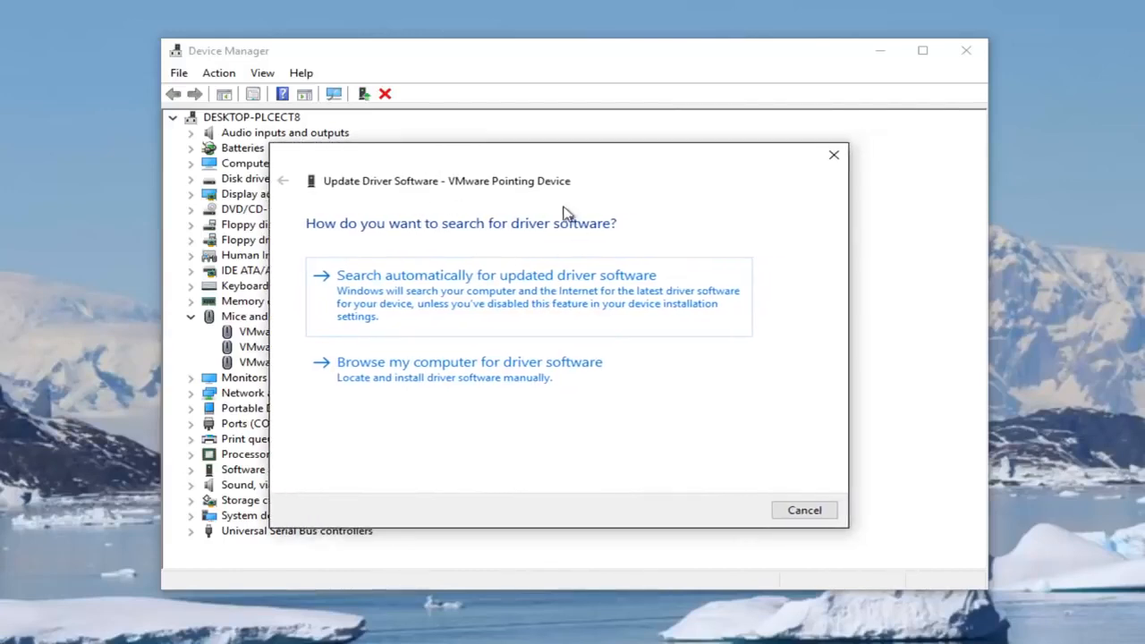
{"action": "mouse_move", "coordinate": [456, 193]}
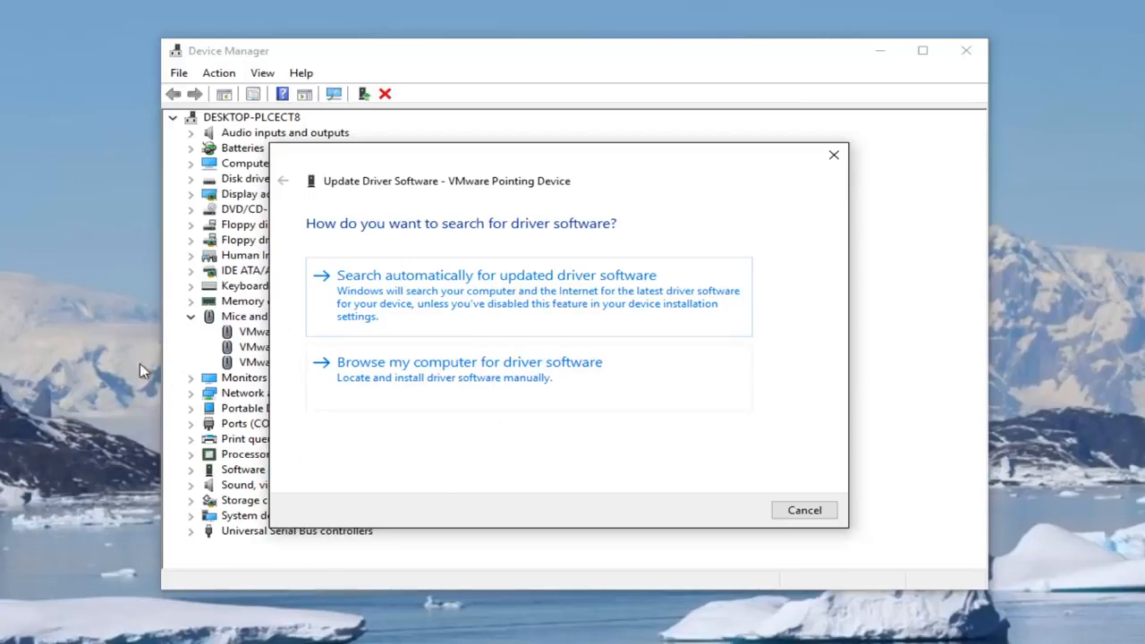
{"action": "mouse_move", "coordinate": [415, 358]}
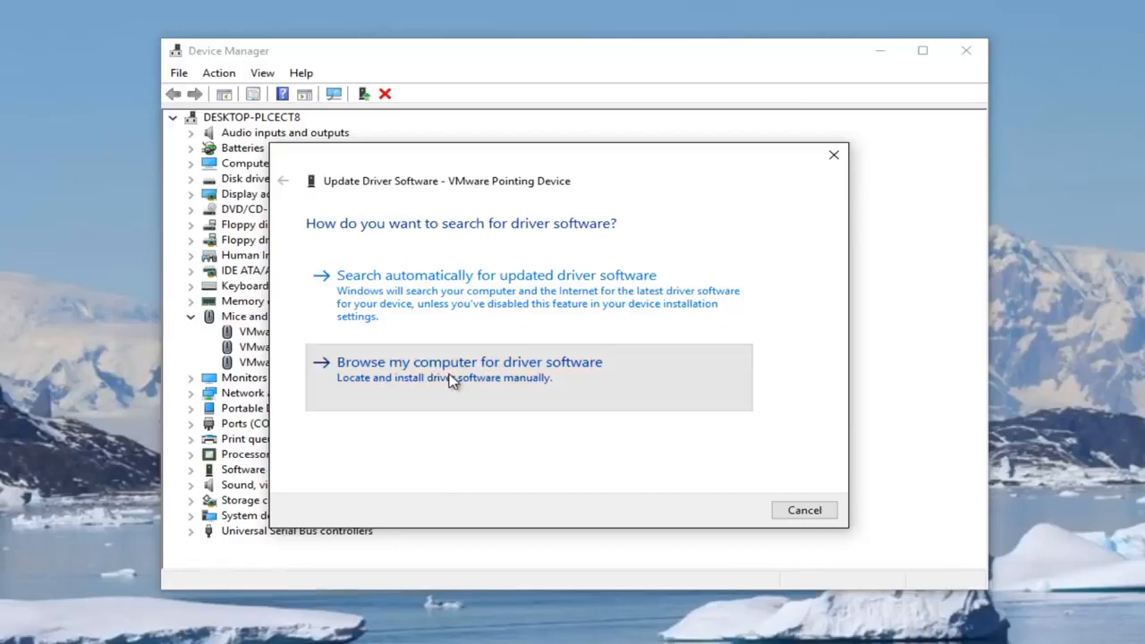
Step: Browse this computer for the pointing device driver and decline the restart prompt
{"action": "left_click", "coordinate": [469, 362]}
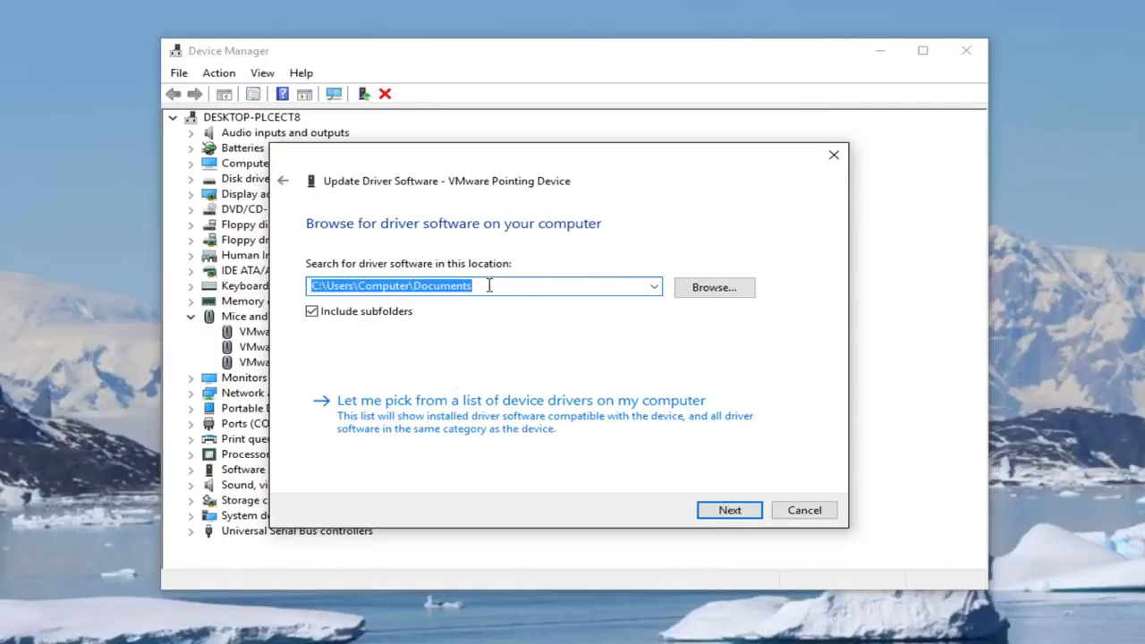
{"action": "left_click", "coordinate": [801, 510]}
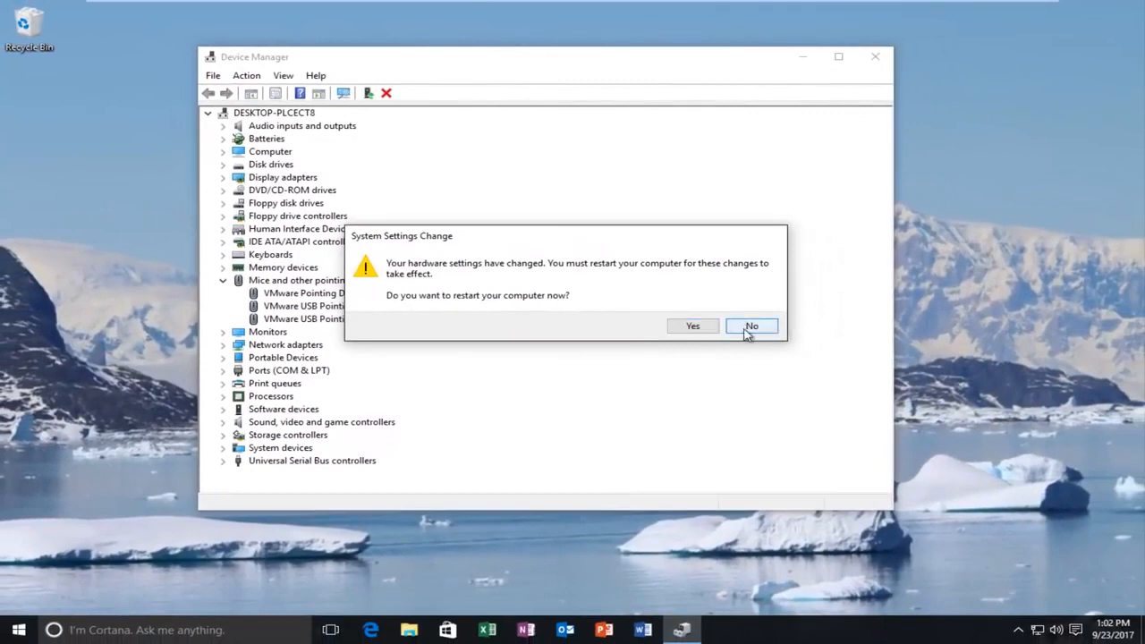
{"action": "left_click", "coordinate": [751, 325]}
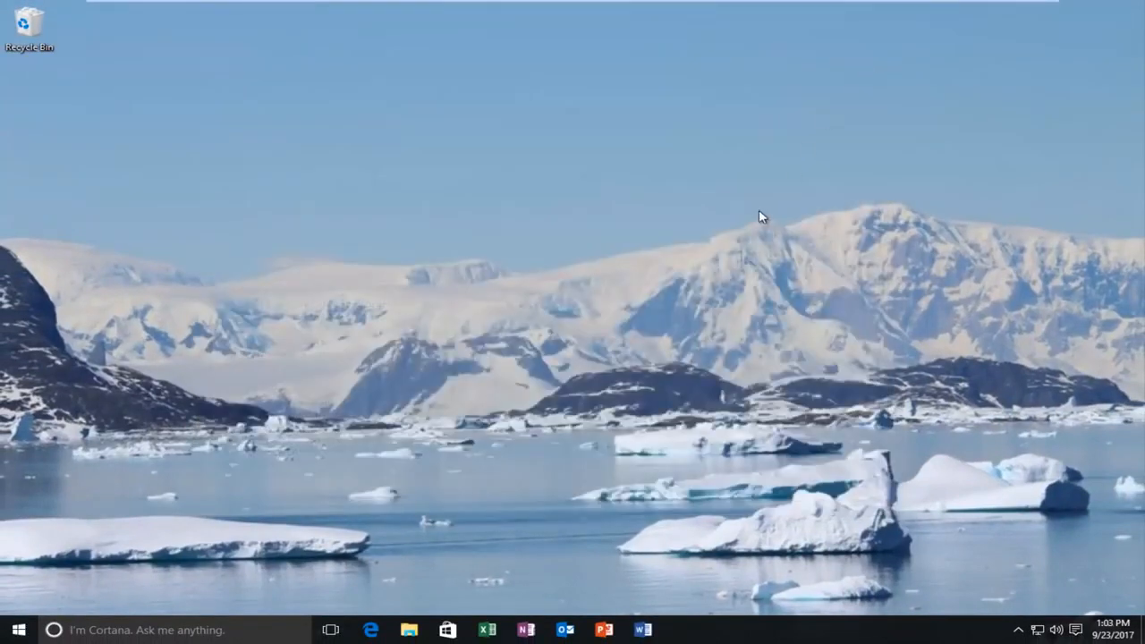
{"action": "mouse_move", "coordinate": [780, 376]}
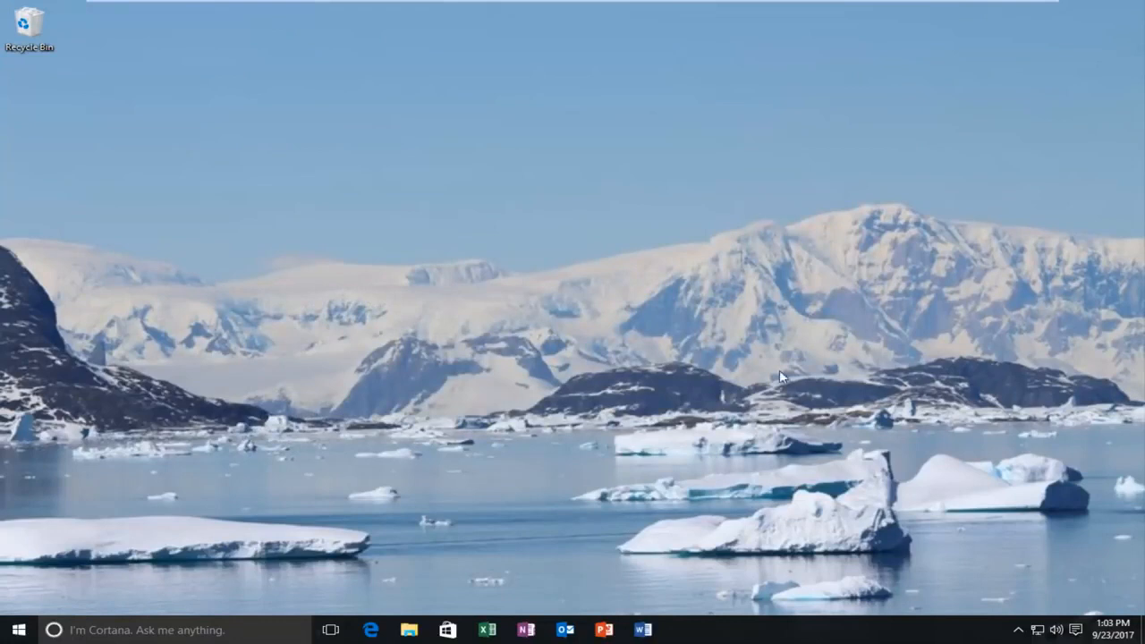
Step: Launch Task Manager from the taskbar's right-click menu
{"action": "right_click", "coordinate": [769, 630]}
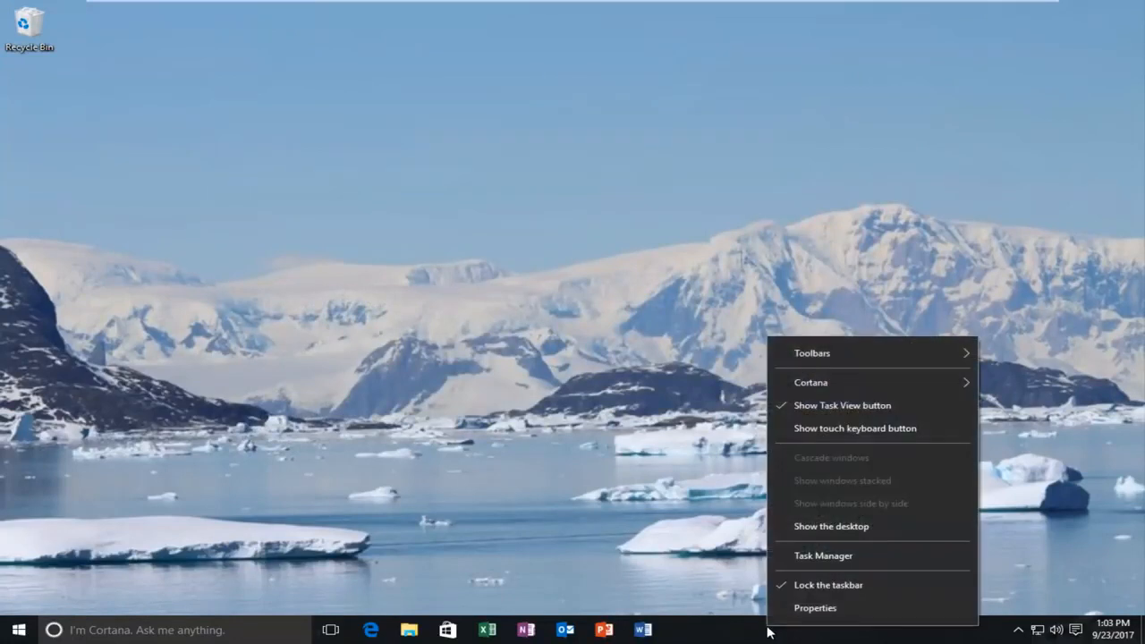
{"action": "left_click", "coordinate": [823, 555]}
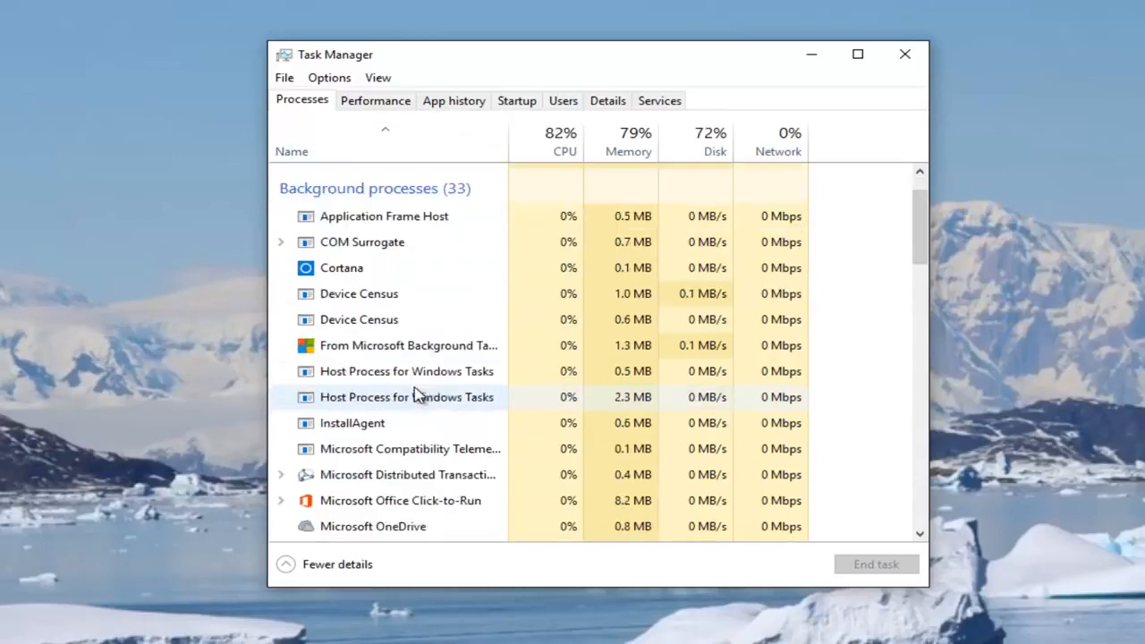
Step: Locate the Microsoft Skype background process and bring up its actions menu
{"action": "scroll", "scroll_direction": "down", "scroll_amount": 3}
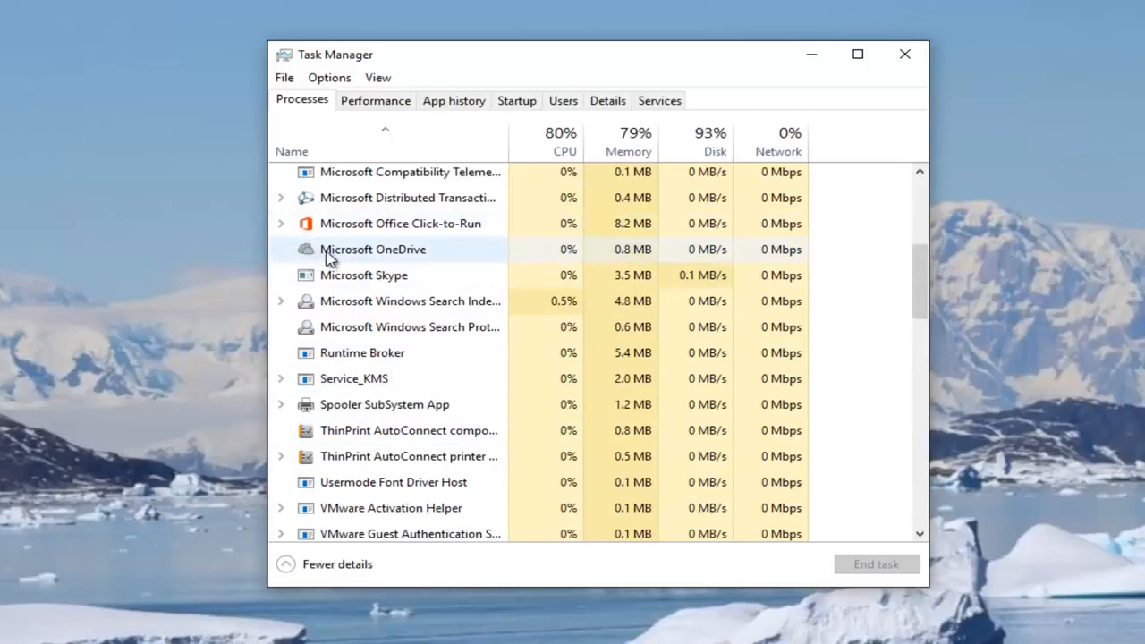
{"action": "scroll", "scroll_direction": "down", "scroll_amount": 3}
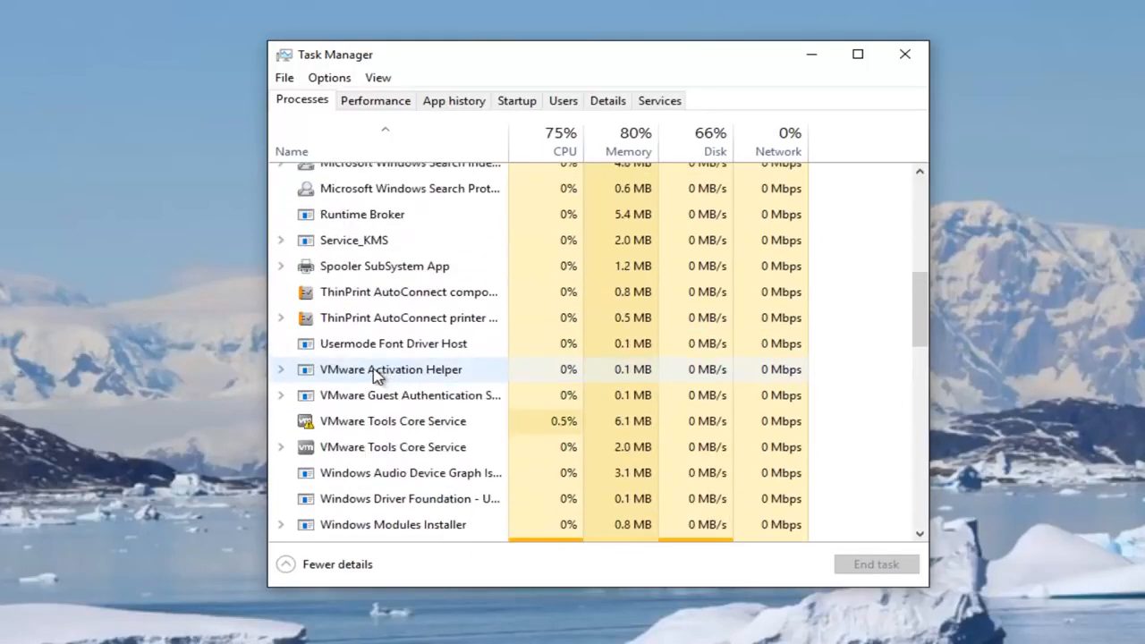
{"action": "scroll", "scroll_direction": "up", "scroll_amount": 3}
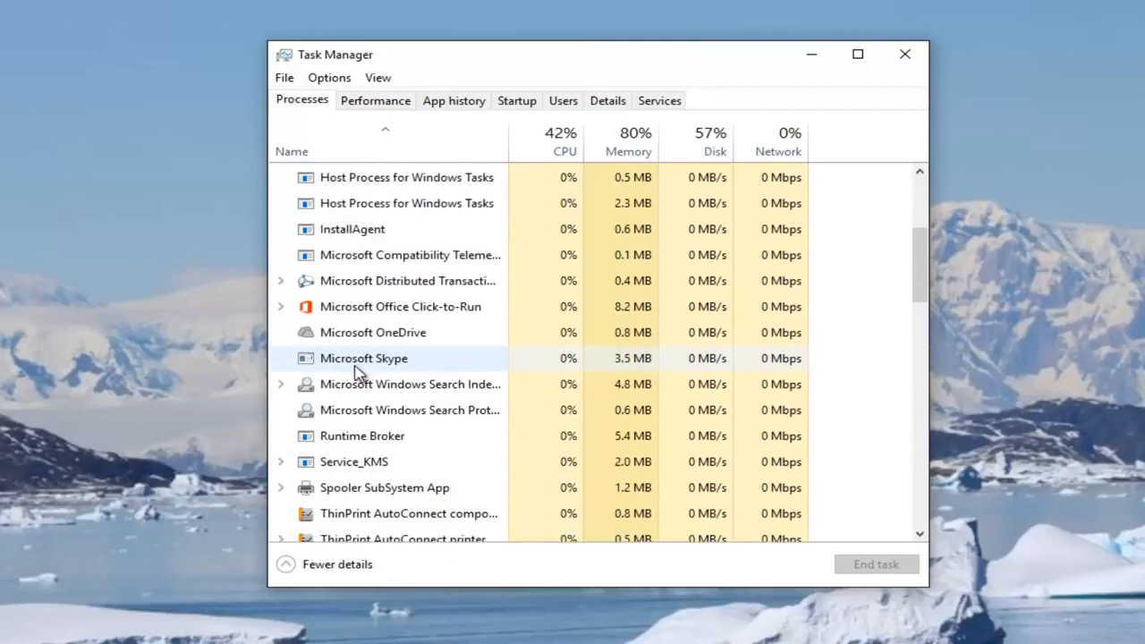
{"action": "left_click", "coordinate": [363, 357]}
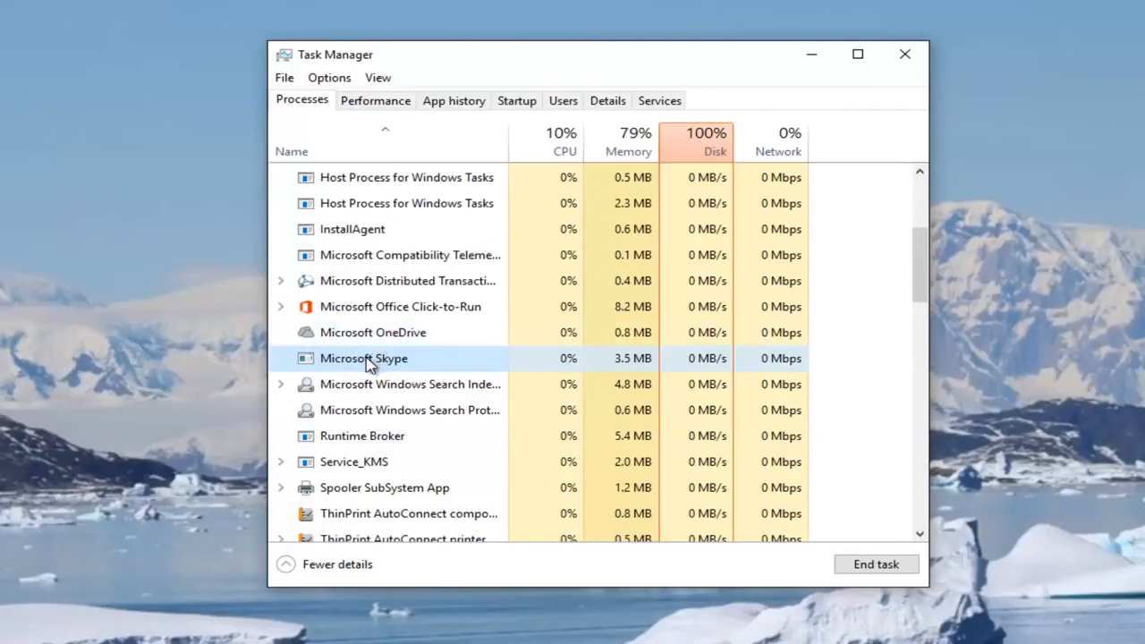
{"action": "right_click", "coordinate": [364, 358]}
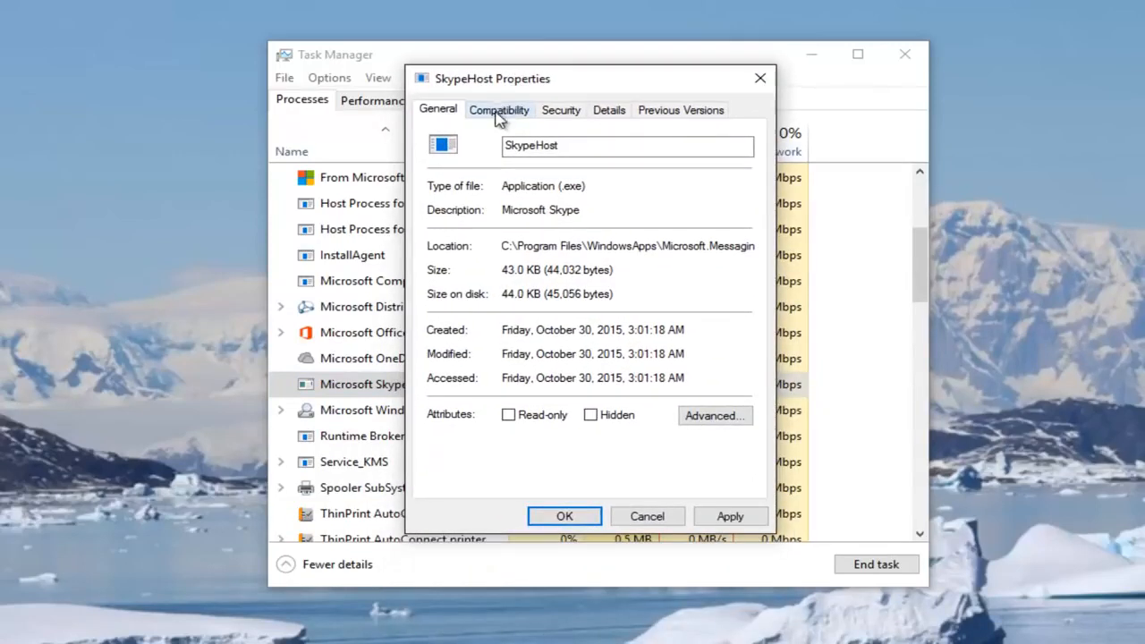
Step: Enable Windows 8 compatibility mode for SkypeHost on the Compatibility tab and confirm
{"action": "left_click", "coordinate": [497, 109]}
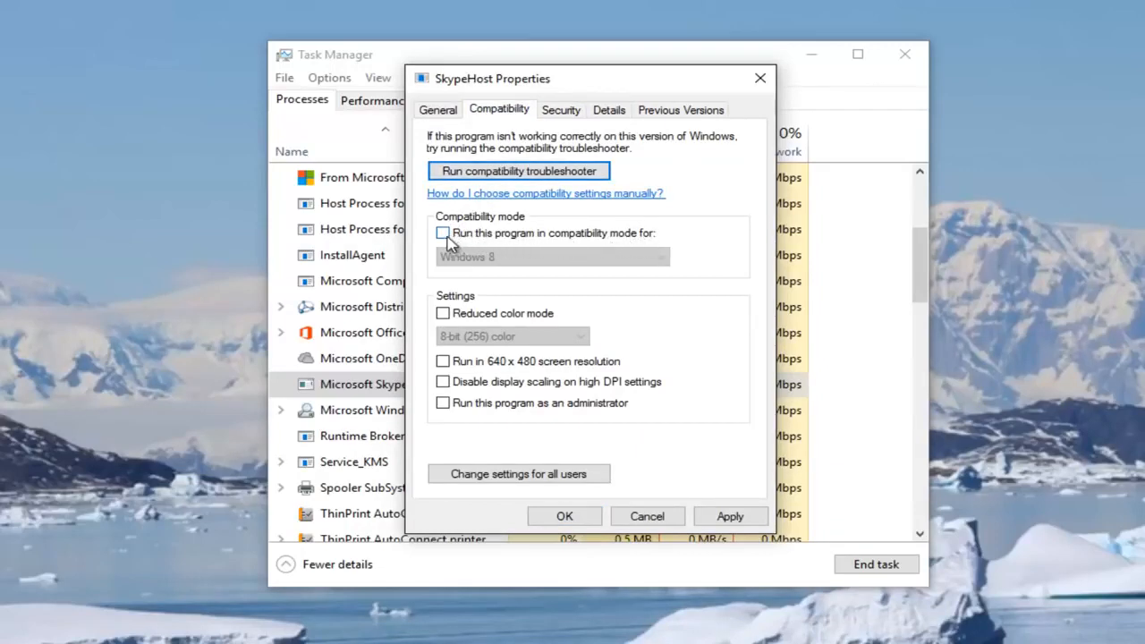
{"action": "left_click", "coordinate": [444, 232]}
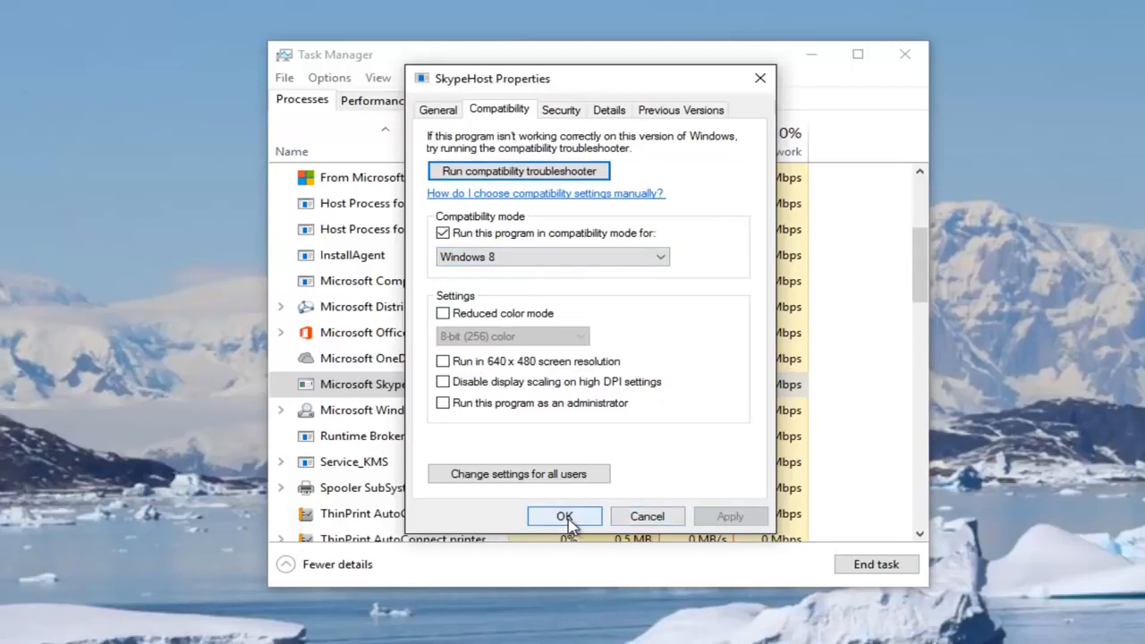
{"action": "left_click", "coordinate": [564, 515]}
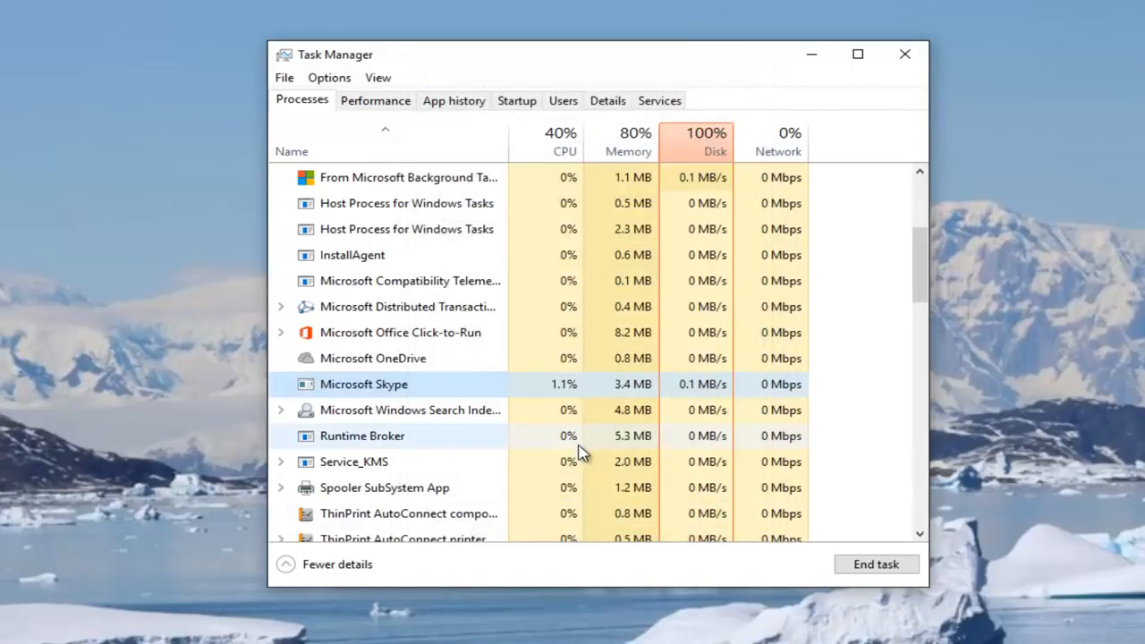